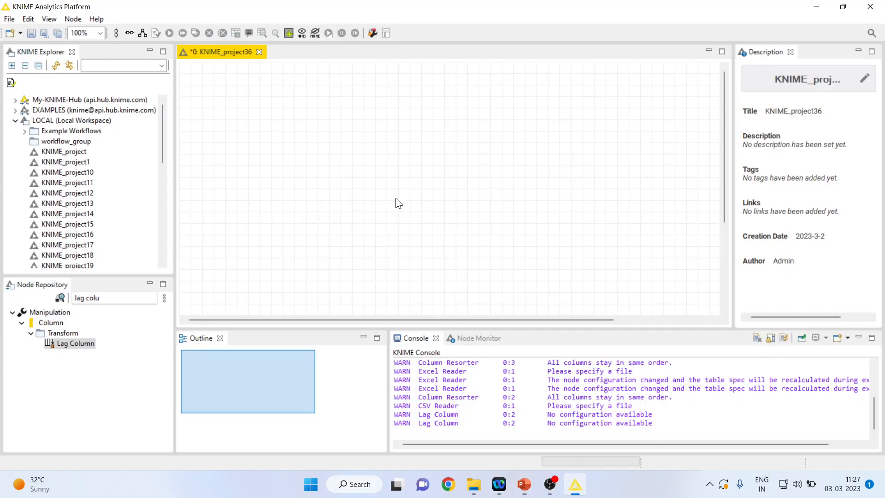
# - Clear the node search and drag a CSV Reader from IO > Read onto the canvas
pyautogui.click(74, 343)
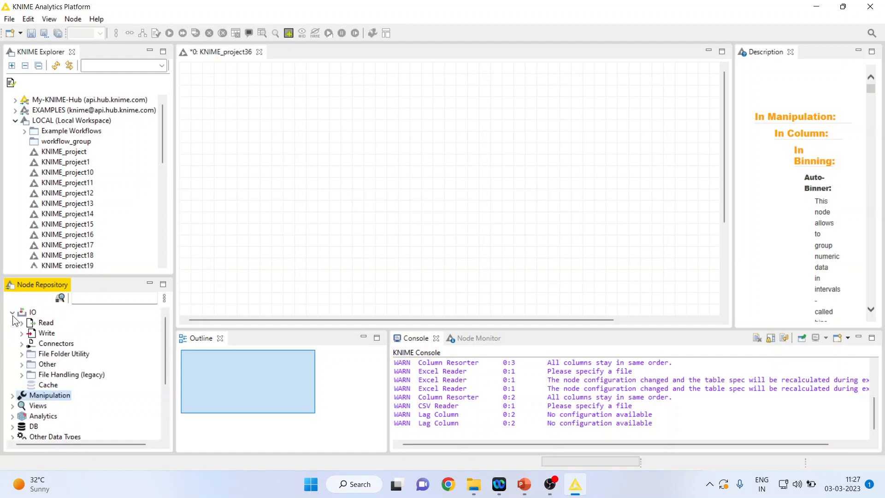
pyautogui.click(46, 312)
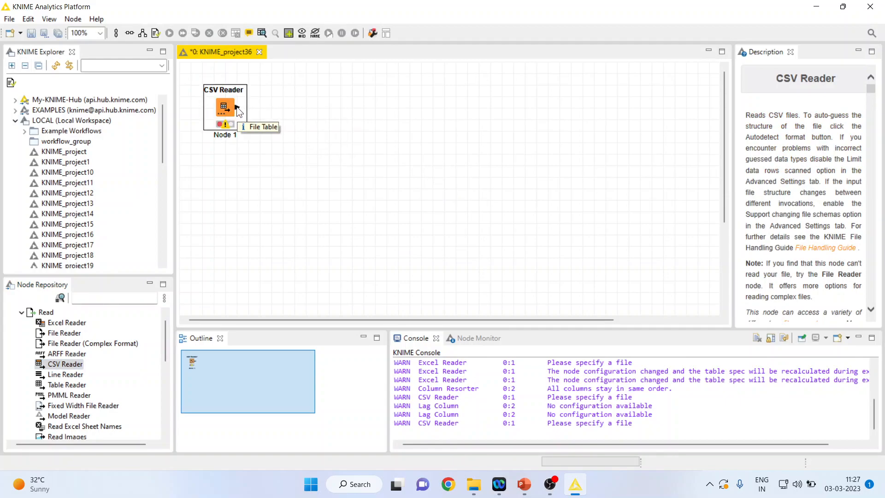
# - Point the CSV Reader at heart1.csv in D:\Research Methodology\Predictive Analytics\Knime\Data and apply
pyautogui.doubleClick(224, 106)
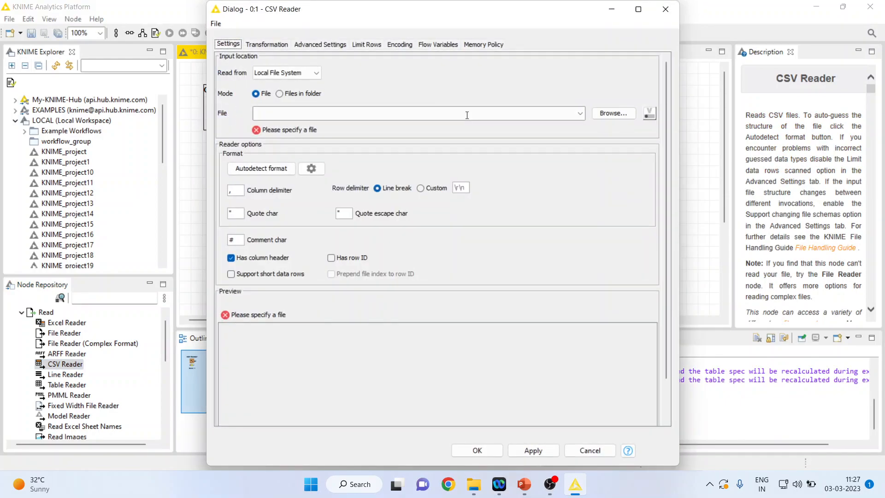
pyautogui.click(612, 114)
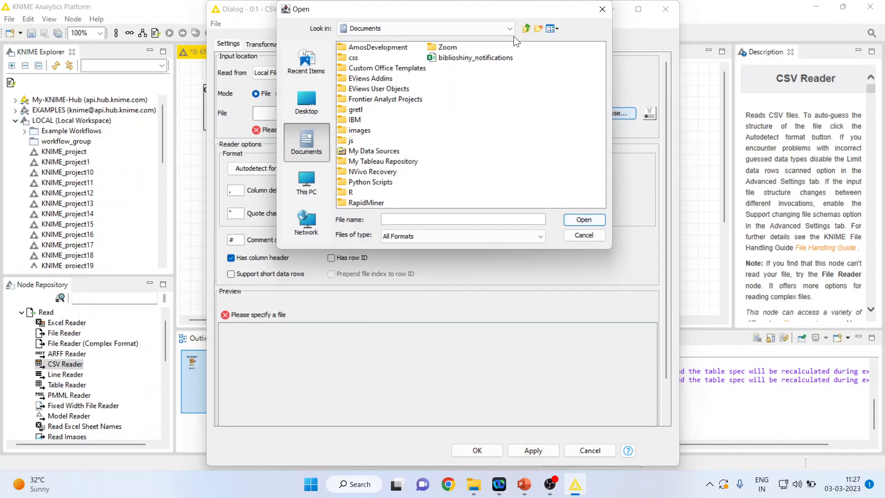
pyautogui.click(508, 28)
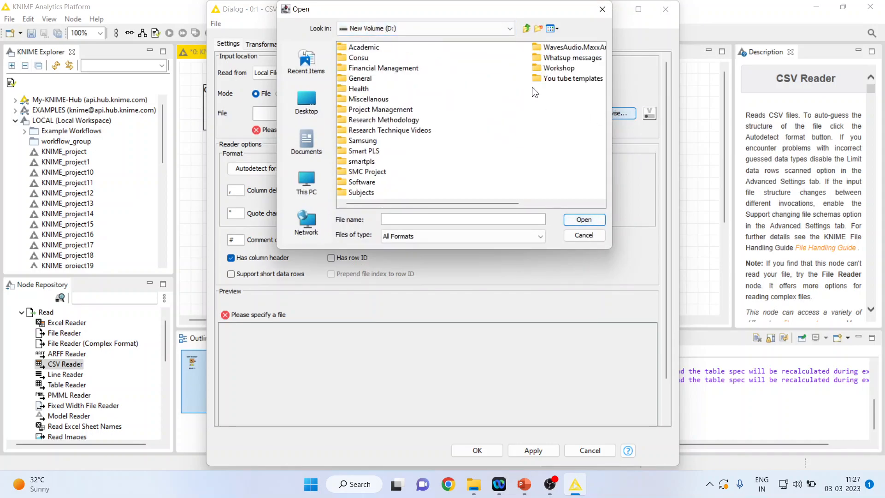
pyautogui.doubleClick(385, 120)
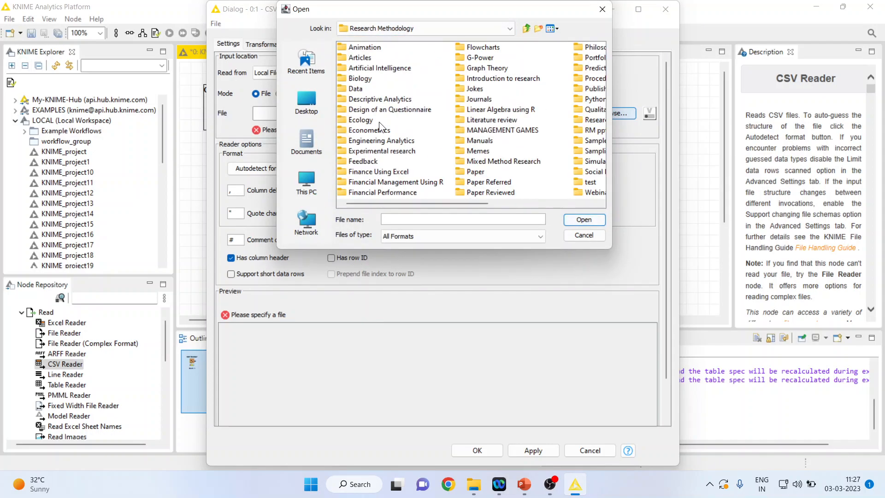
pyautogui.click(593, 68)
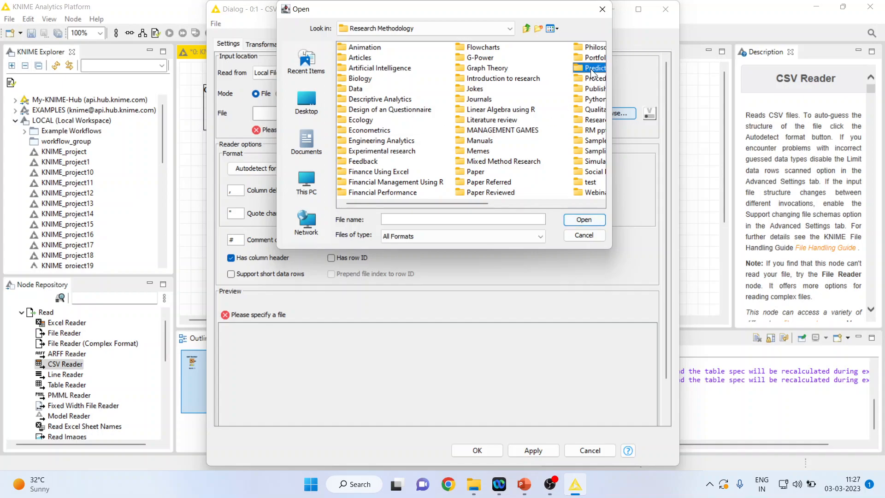
pyautogui.doubleClick(593, 68)
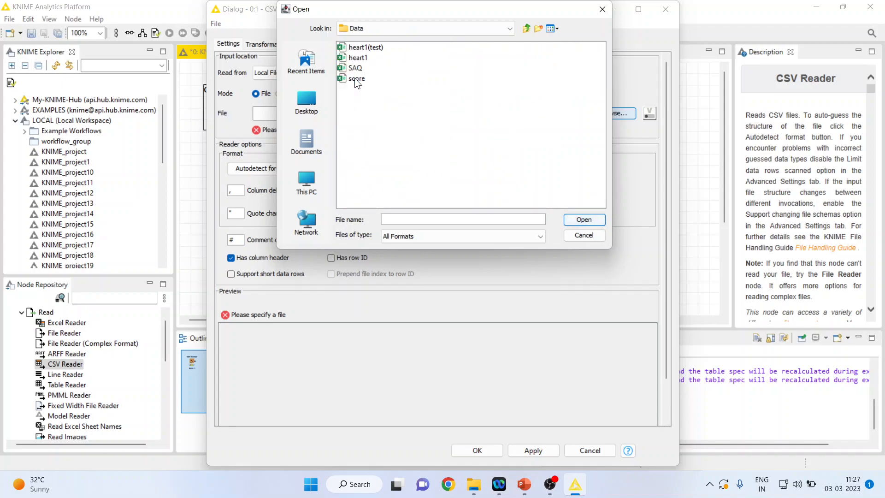
pyautogui.click(357, 57)
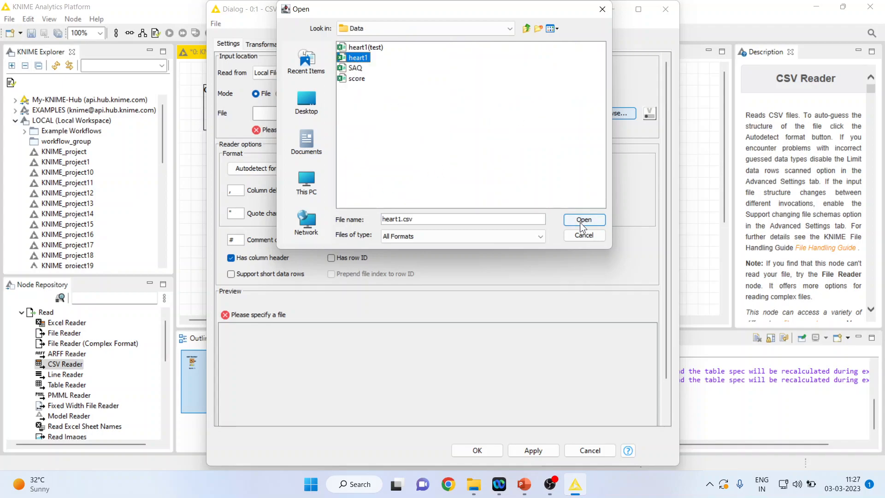
pyautogui.click(584, 220)
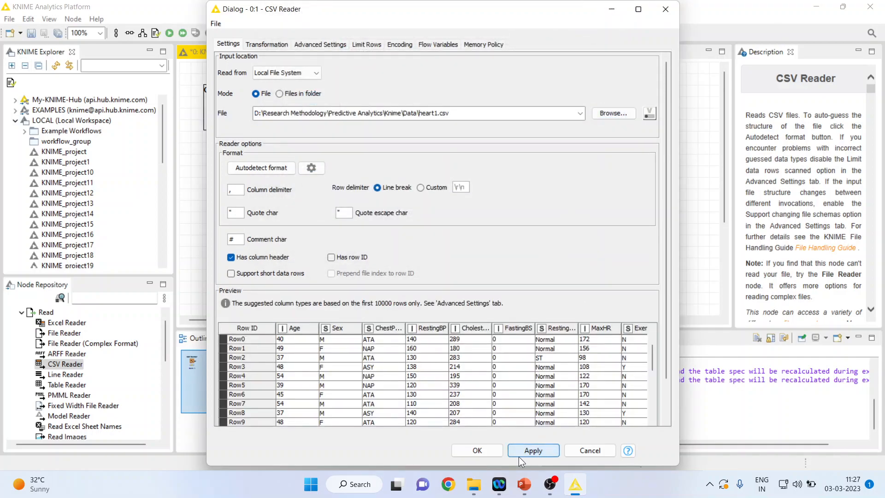
pyautogui.click(476, 450)
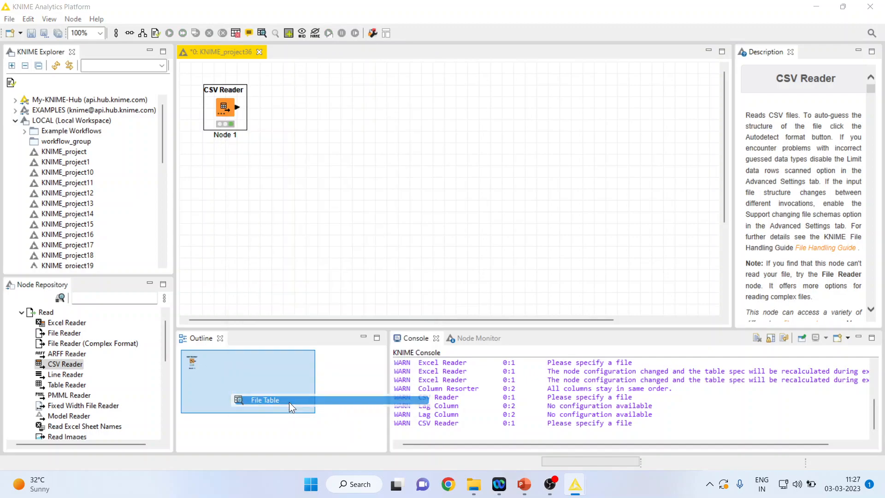
pyautogui.doubleClick(264, 400)
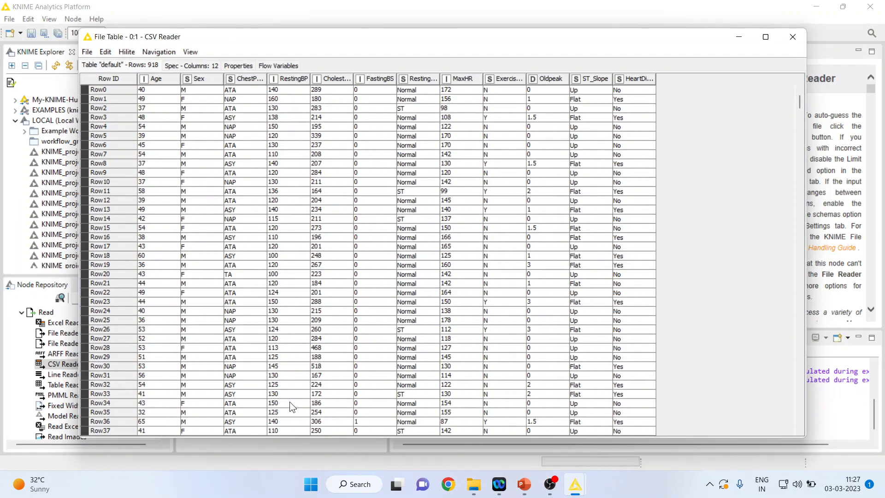
pyautogui.moveTo(272, 242)
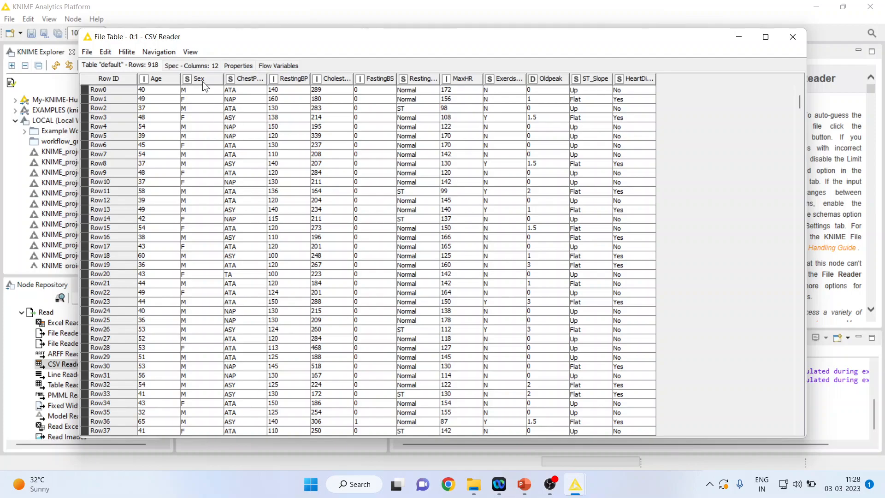
pyautogui.click(198, 78)
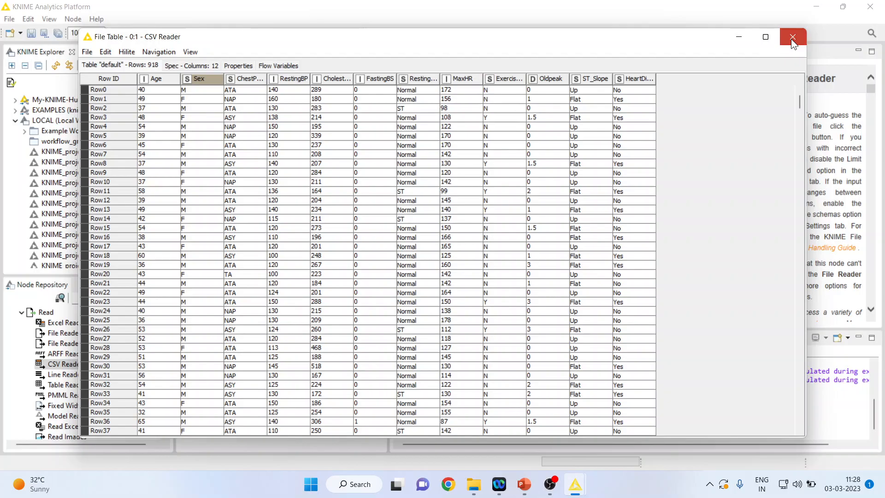
pyautogui.click(792, 37)
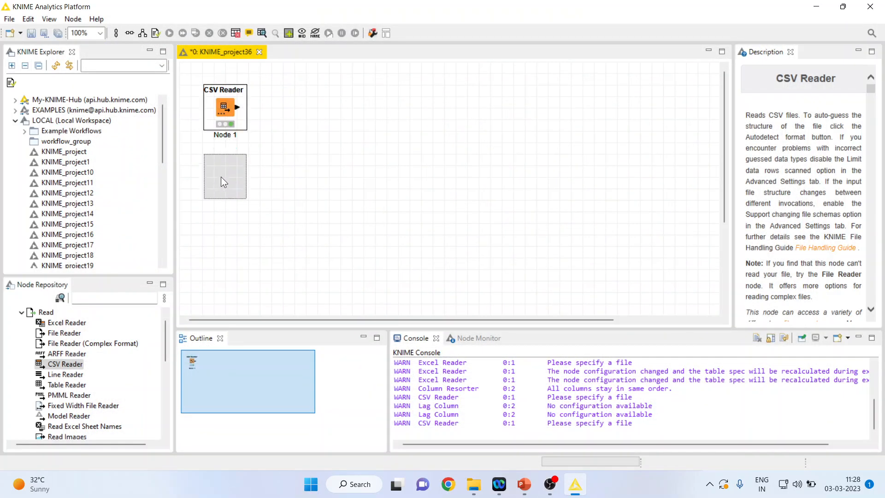
# - Move the CSV Reader down and add an Interactive Value Filter Widget after it
pyautogui.moveTo(224, 108); pyautogui.dragTo(224, 178)
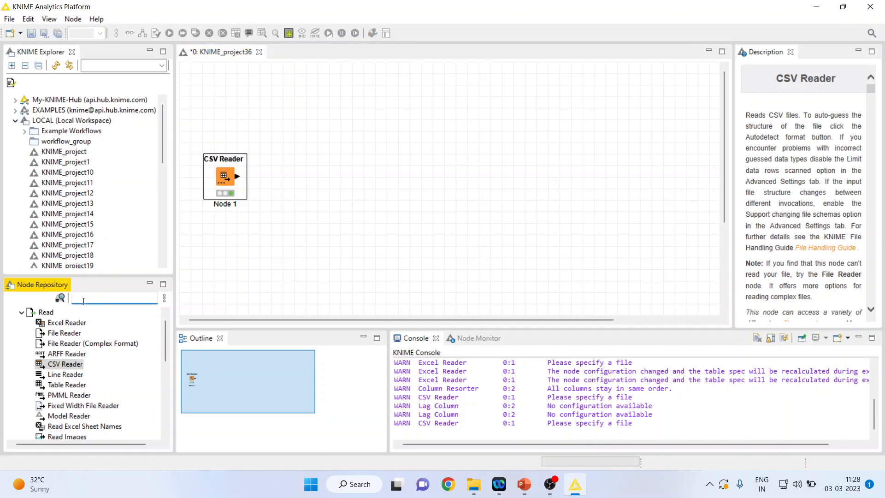
pyautogui.write('interac')
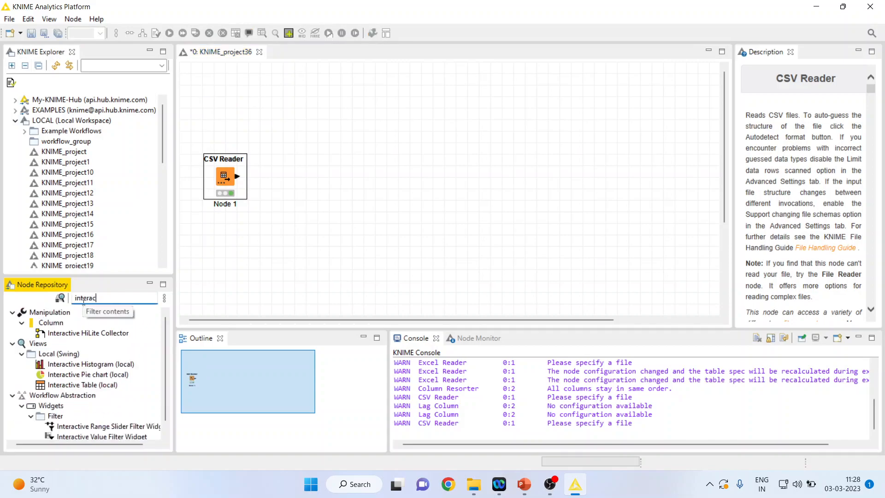
pyautogui.write('ive')
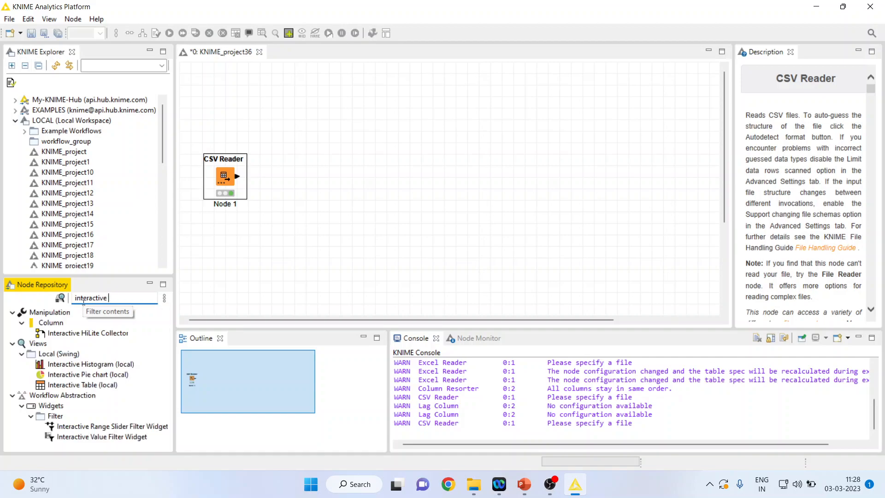
pyautogui.moveTo(100, 437)
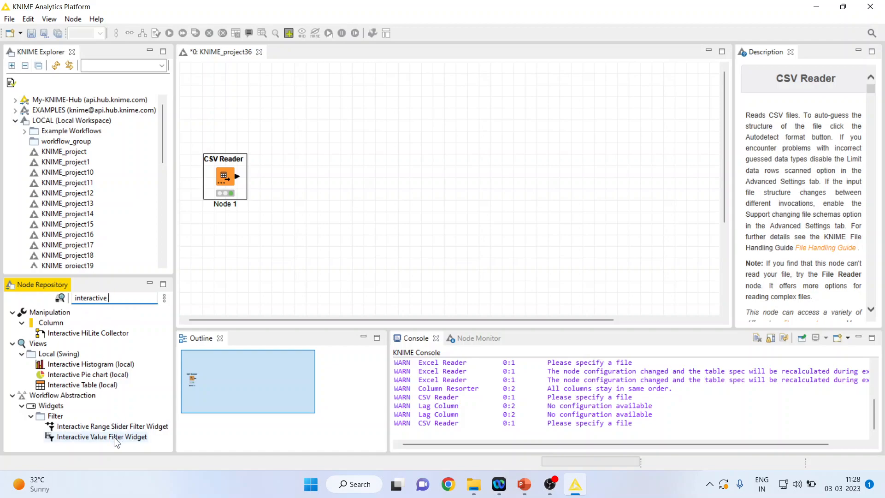
pyautogui.doubleClick(101, 436)
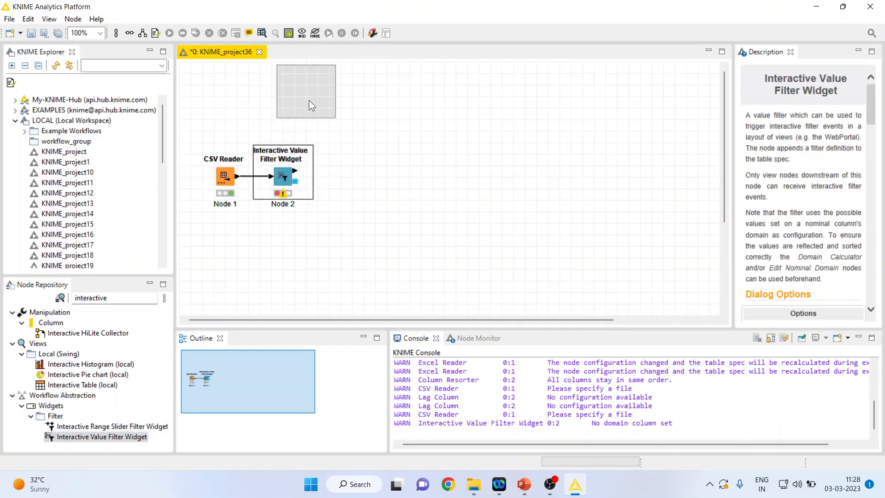
pyautogui.rightClick(304, 95)
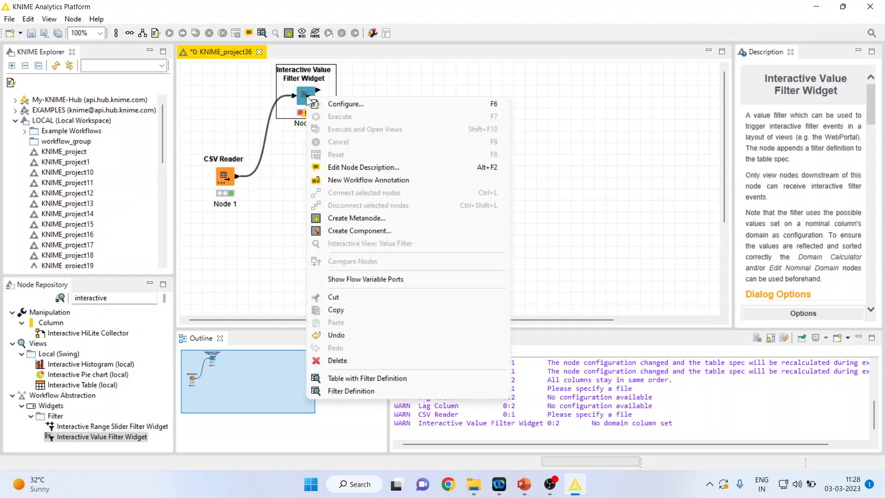
# - Filter the widget on the Sex column, including M and excluding F
pyautogui.click(346, 104)
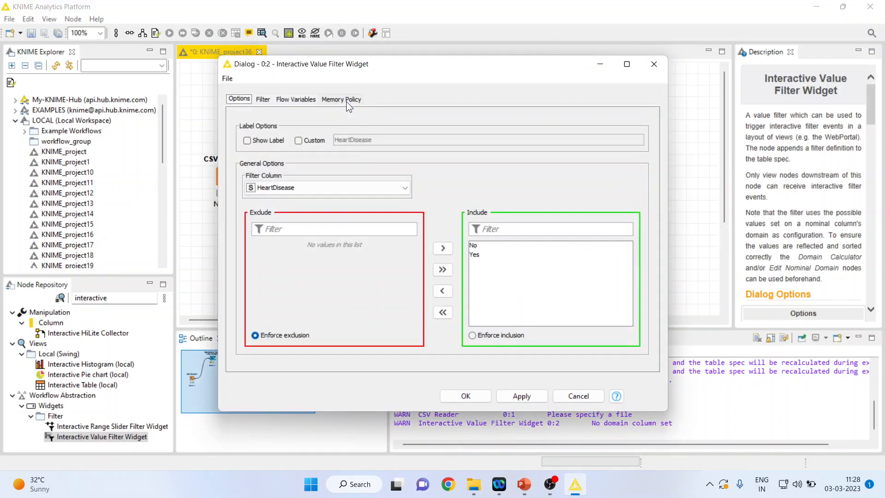
pyautogui.click(404, 188)
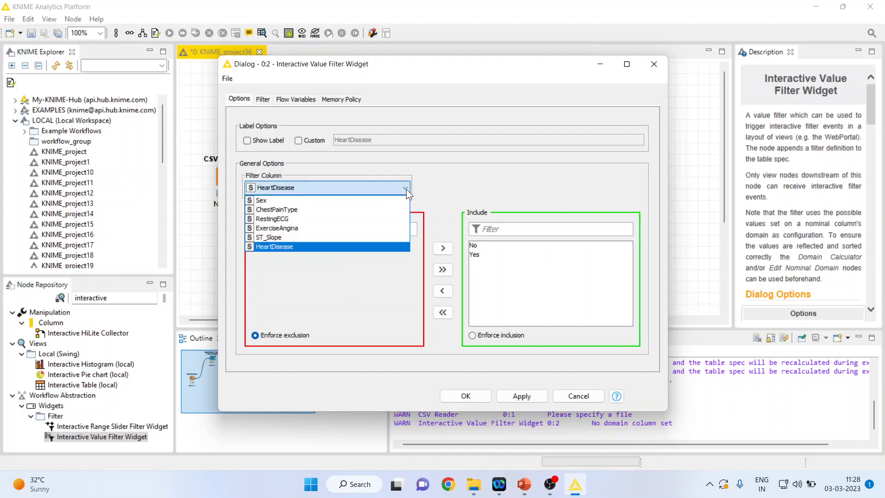
pyautogui.click(262, 200)
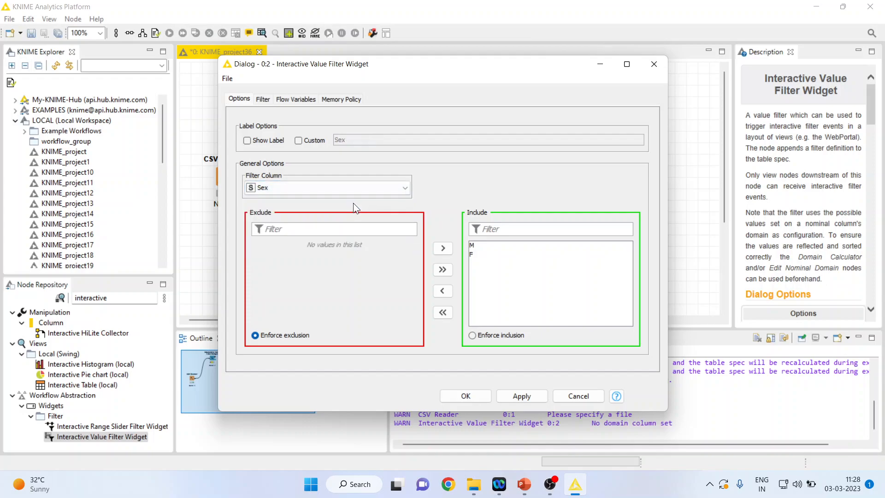
pyautogui.moveTo(477, 255)
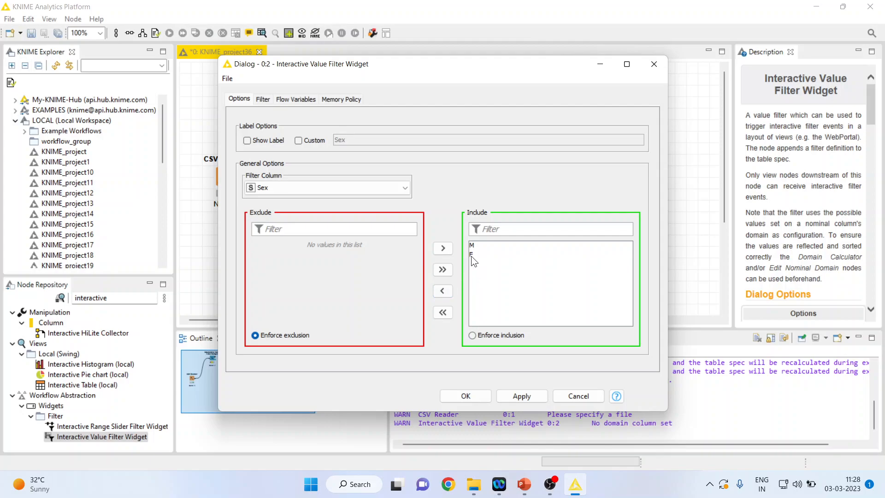
pyautogui.click(443, 291)
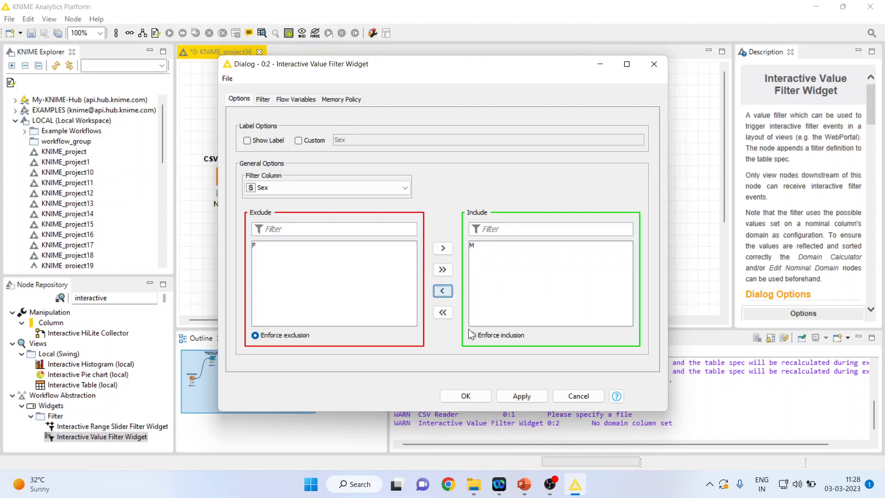
pyautogui.click(464, 396)
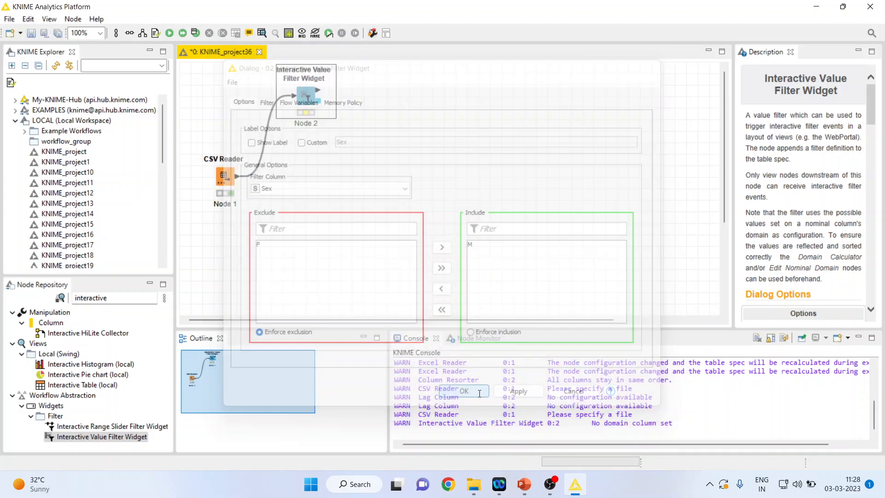
pyautogui.rightClick(305, 93)
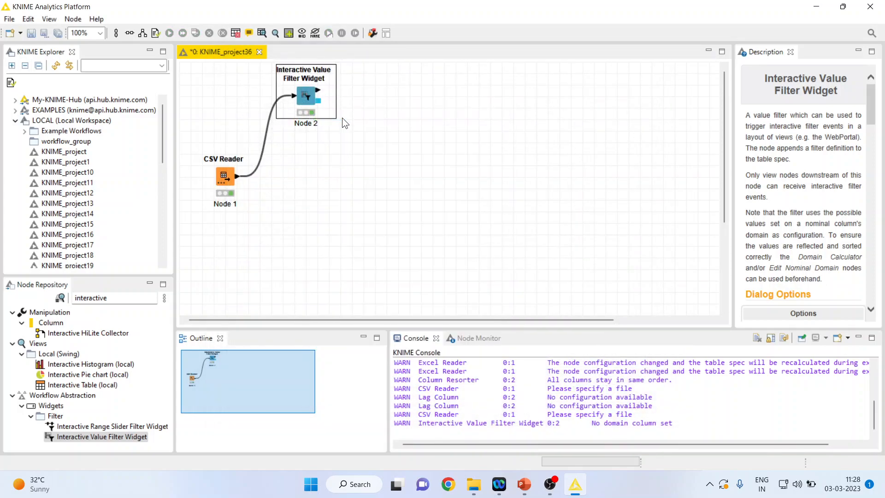
pyautogui.click(108, 297)
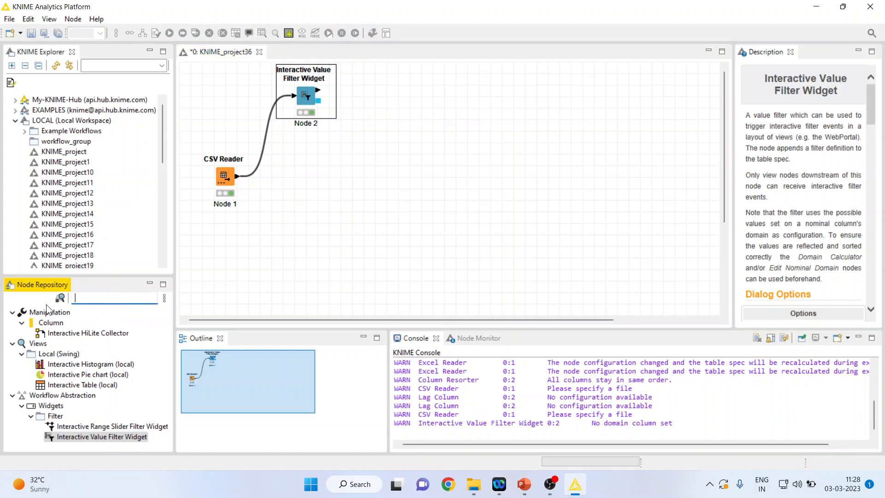
# - Add Filter Apply, wired to the widget's filter output and CSV Reader's data
pyautogui.write('apply')
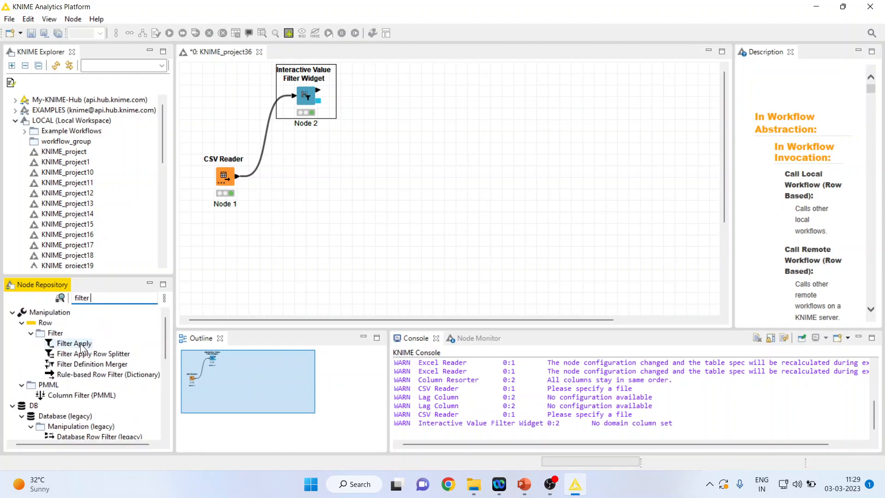
pyautogui.doubleClick(70, 342)
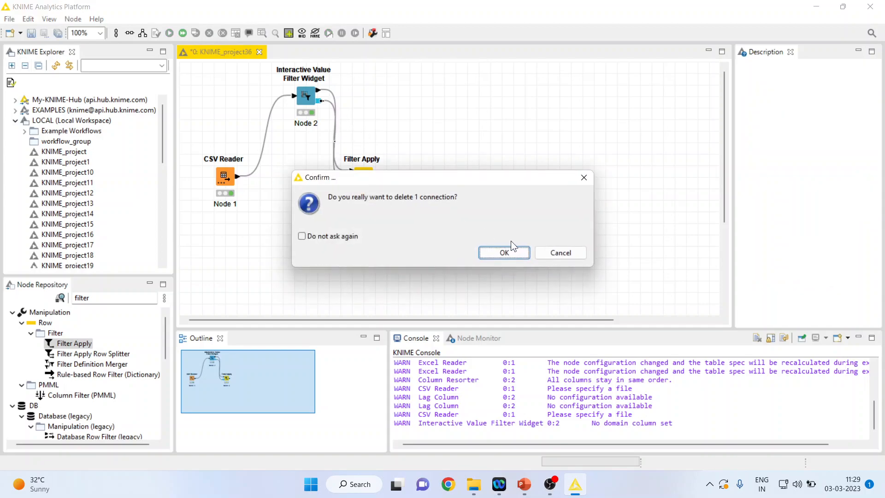
pyautogui.click(503, 253)
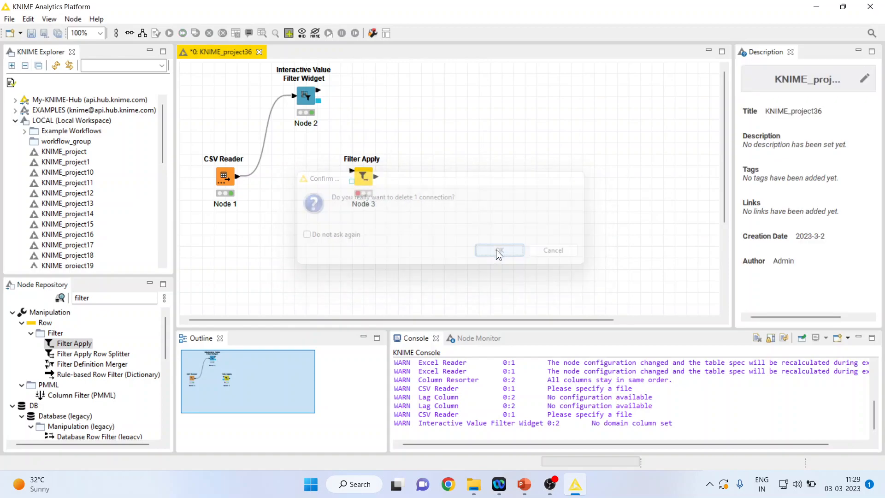
pyautogui.click(499, 250)
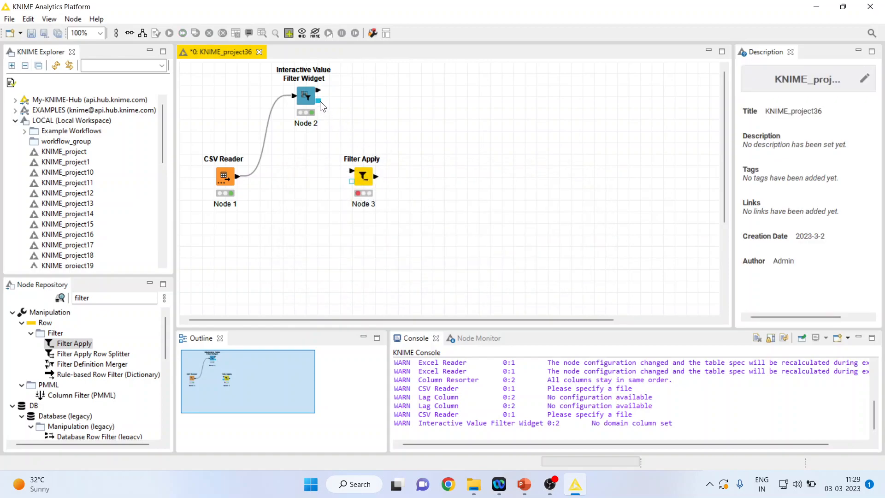
pyautogui.click(305, 95)
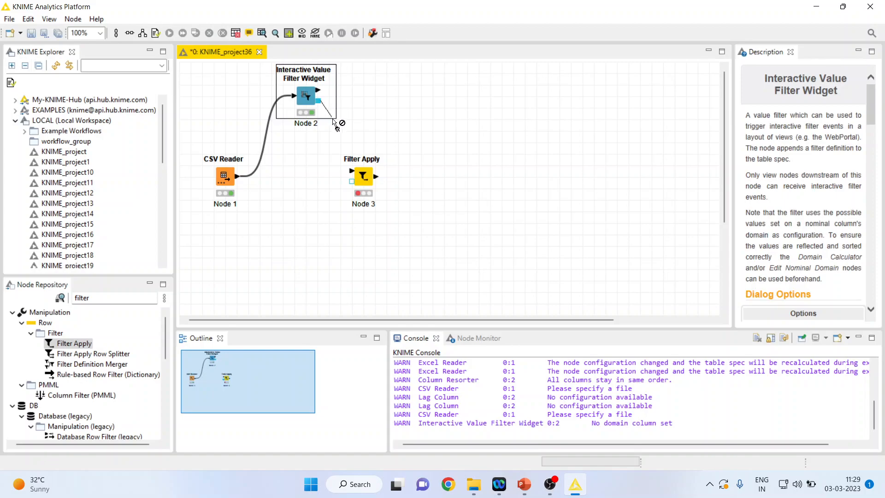
pyautogui.click(363, 176)
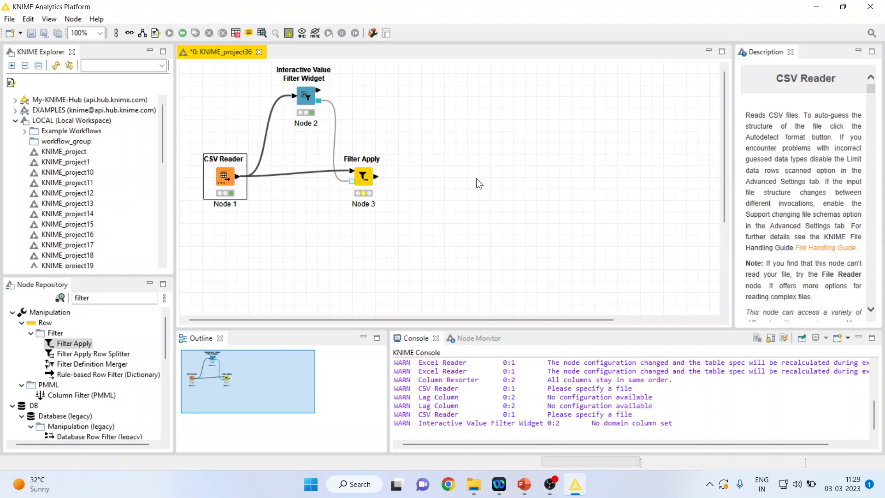
# - Open Filter Apply's output table and check its 725 male rows via the Sex column
pyautogui.rightClick(363, 177)
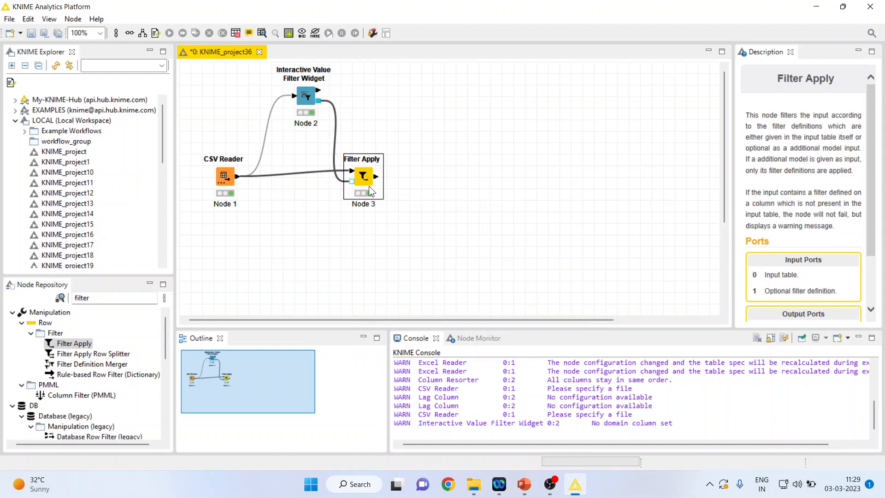
pyautogui.rightClick(364, 175)
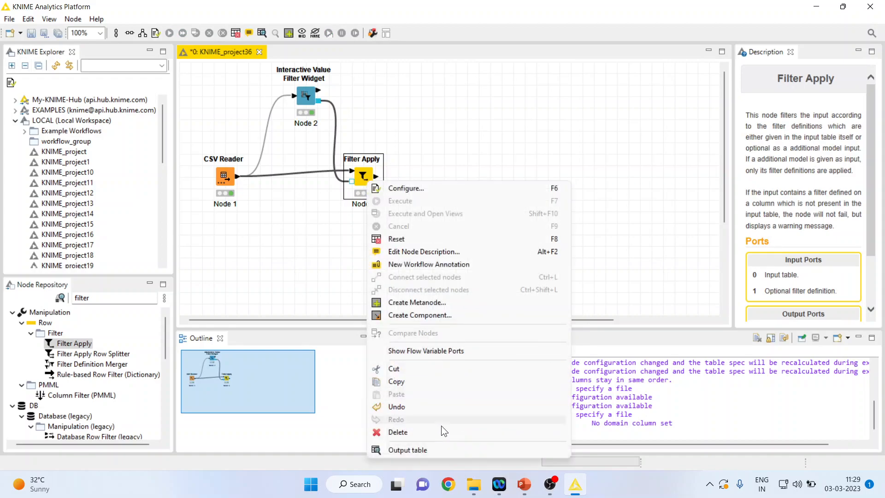
pyautogui.click(407, 450)
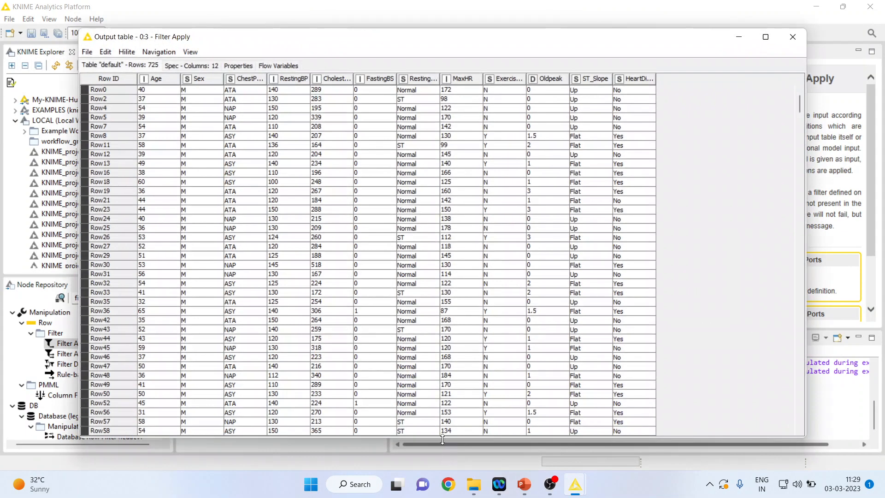
pyautogui.click(199, 78)
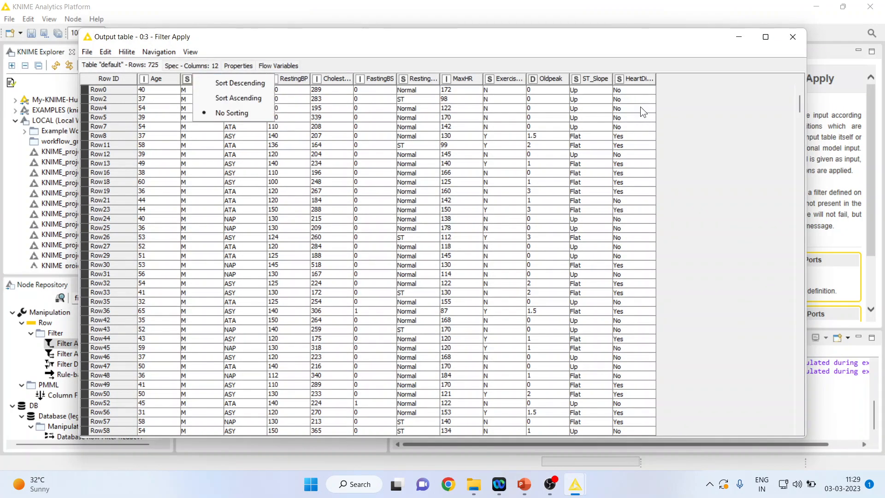
pyautogui.click(792, 36)
pyautogui.write('table vie')
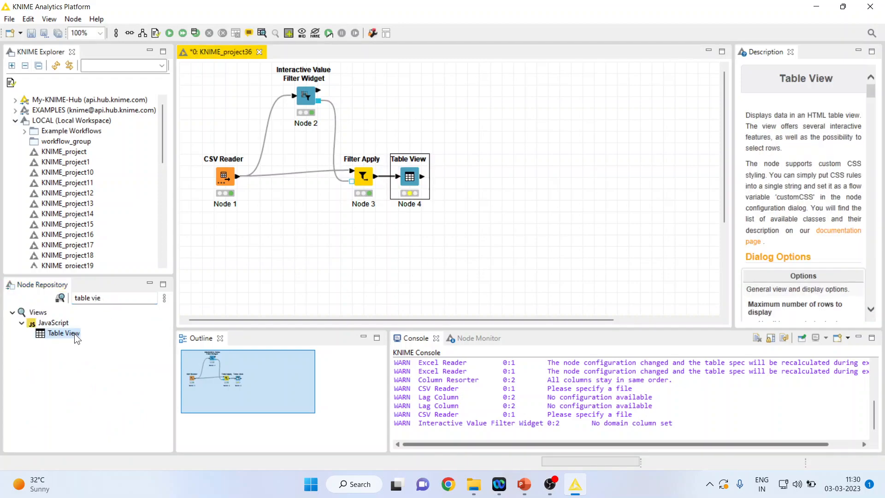
# - Inspect the new Table View's input data showing the 725 male rows
pyautogui.rightClick(409, 176)
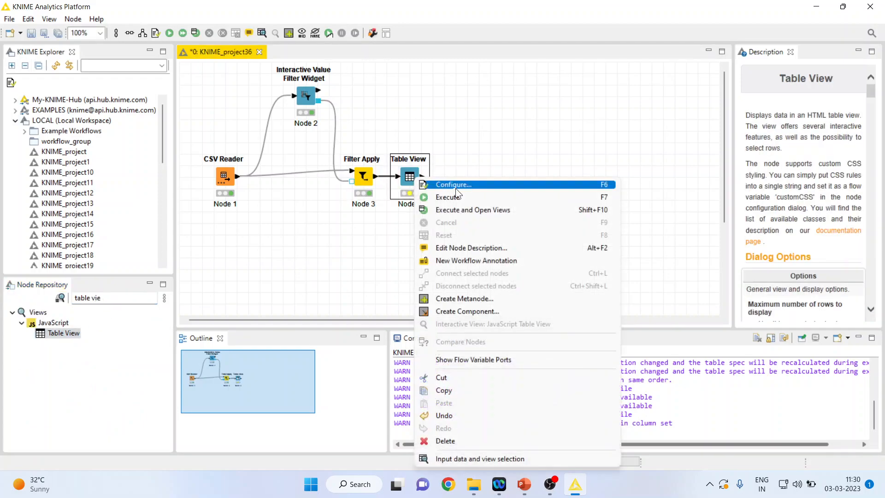
pyautogui.moveTo(473, 454)
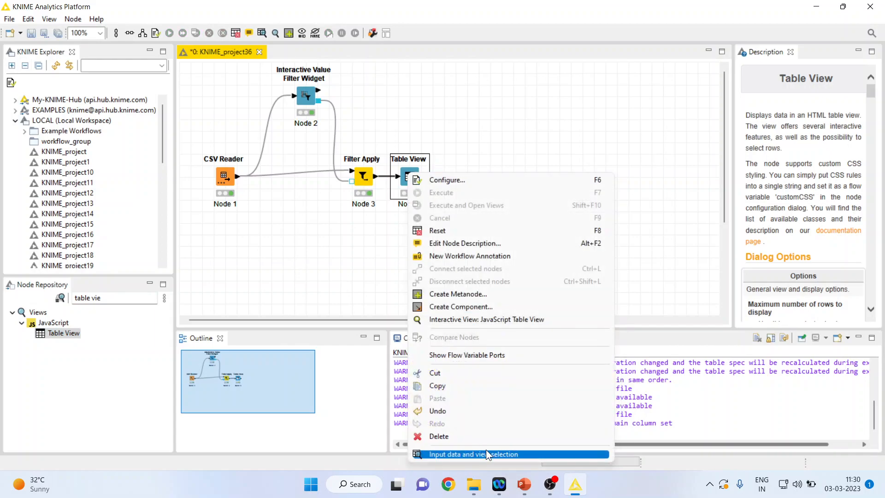
pyautogui.click(473, 453)
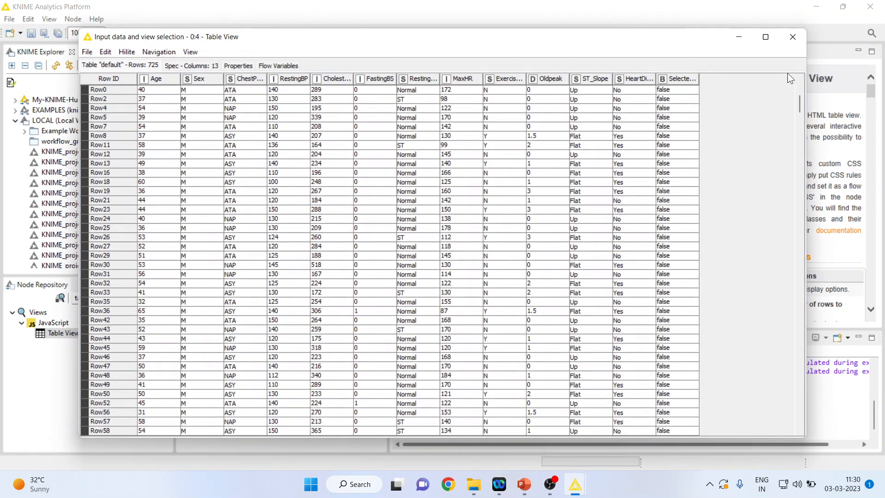
pyautogui.click(791, 37)
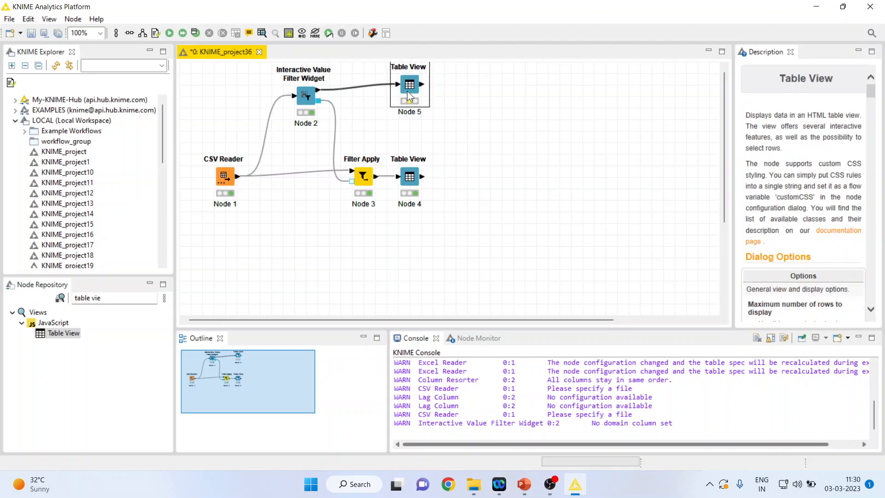
# - Inspect the second Table View's unfiltered input of 918 rows
pyautogui.rightClick(410, 85)
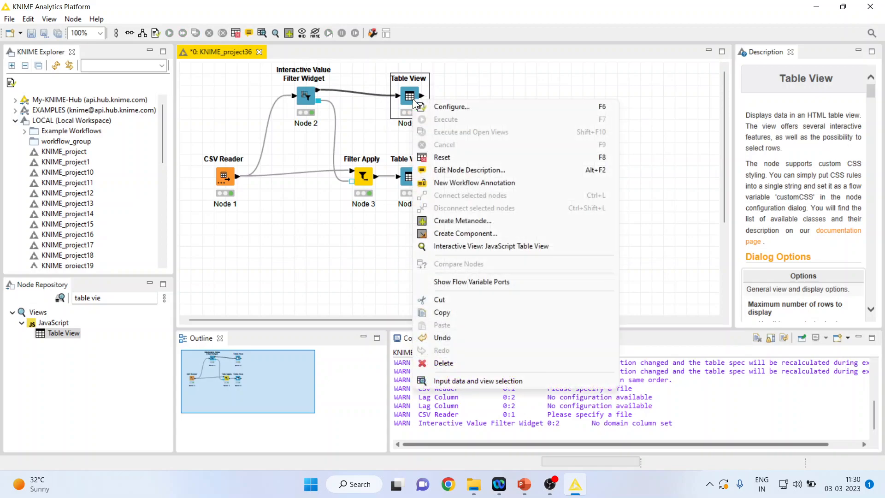
pyautogui.moveTo(477, 380)
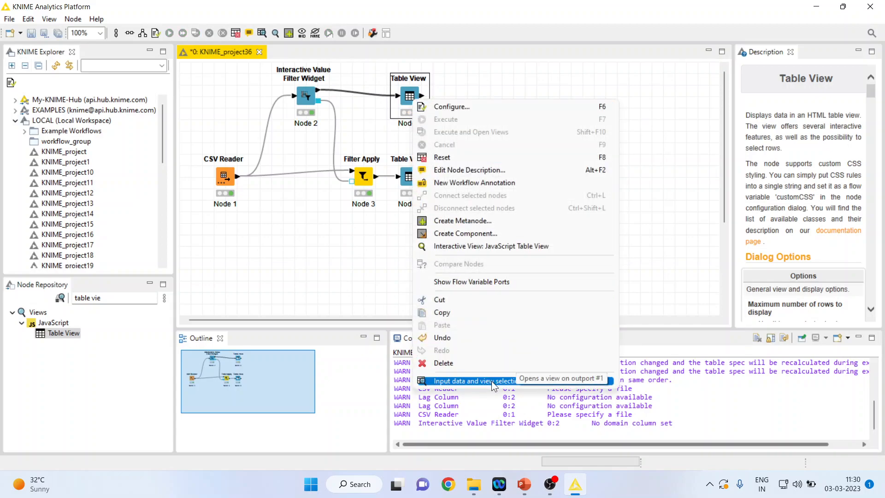
pyautogui.click(472, 380)
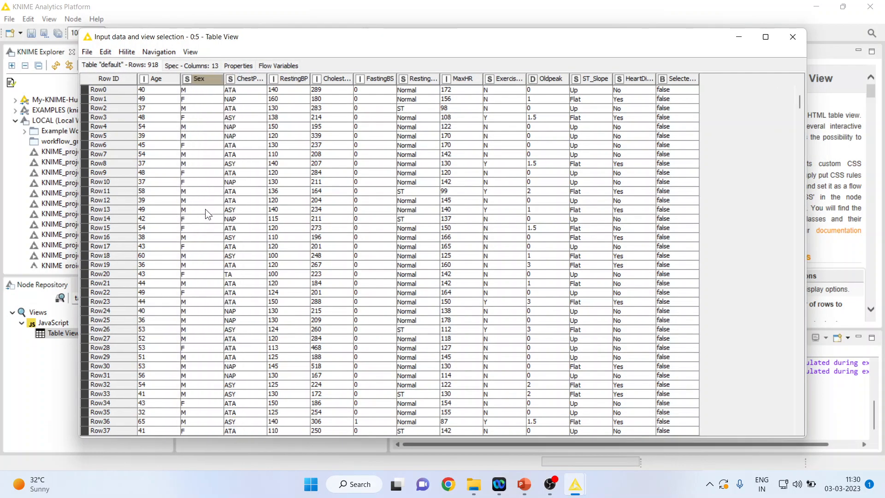
pyautogui.click(792, 36)
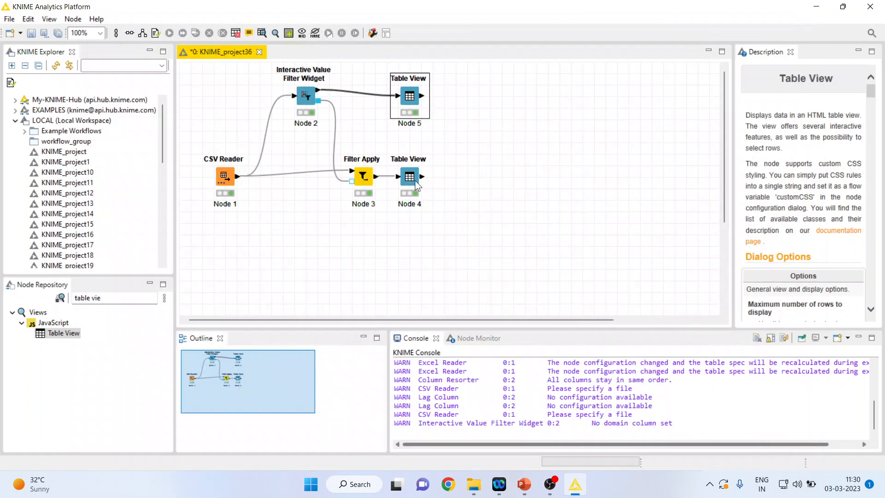
# - Recheck the filtered Table View's 725 rows, then show the Thank You slide
pyautogui.doubleClick(410, 176)
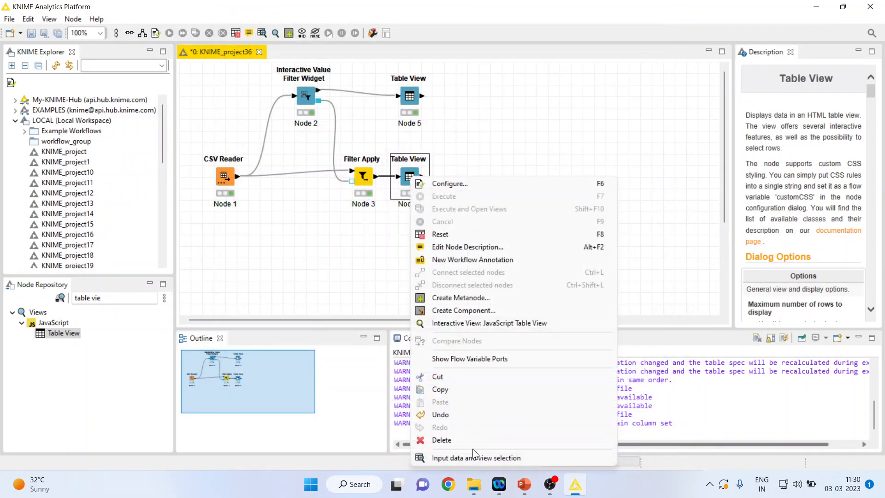
pyautogui.click(475, 457)
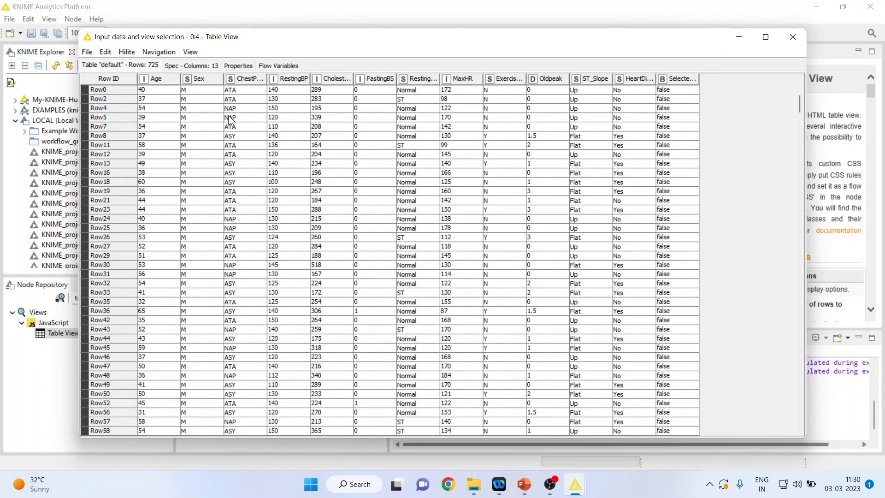
pyautogui.click(793, 37)
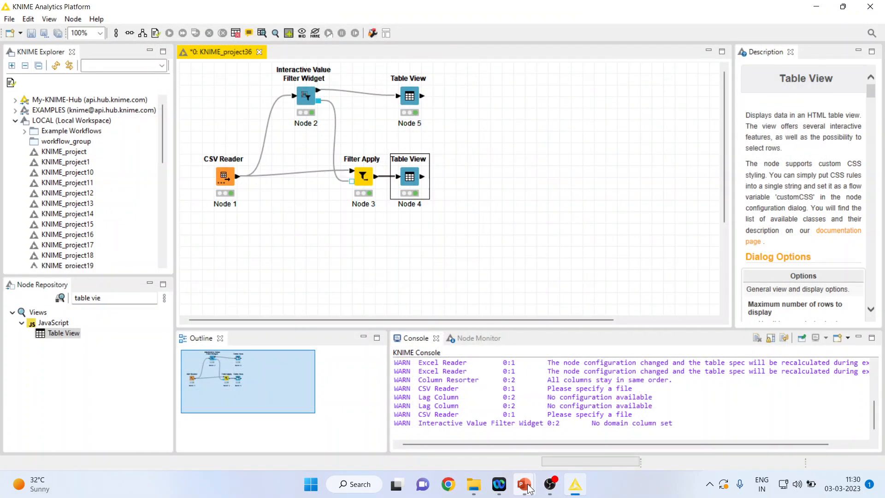
pyautogui.click(522, 483)
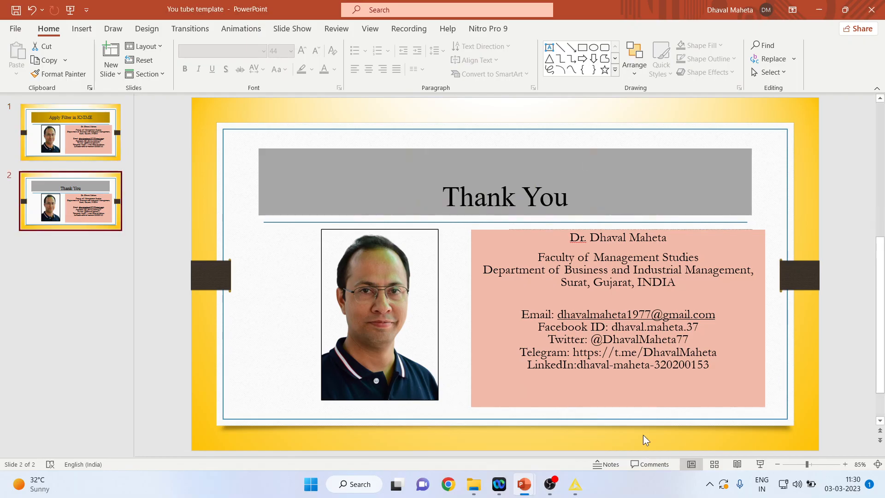